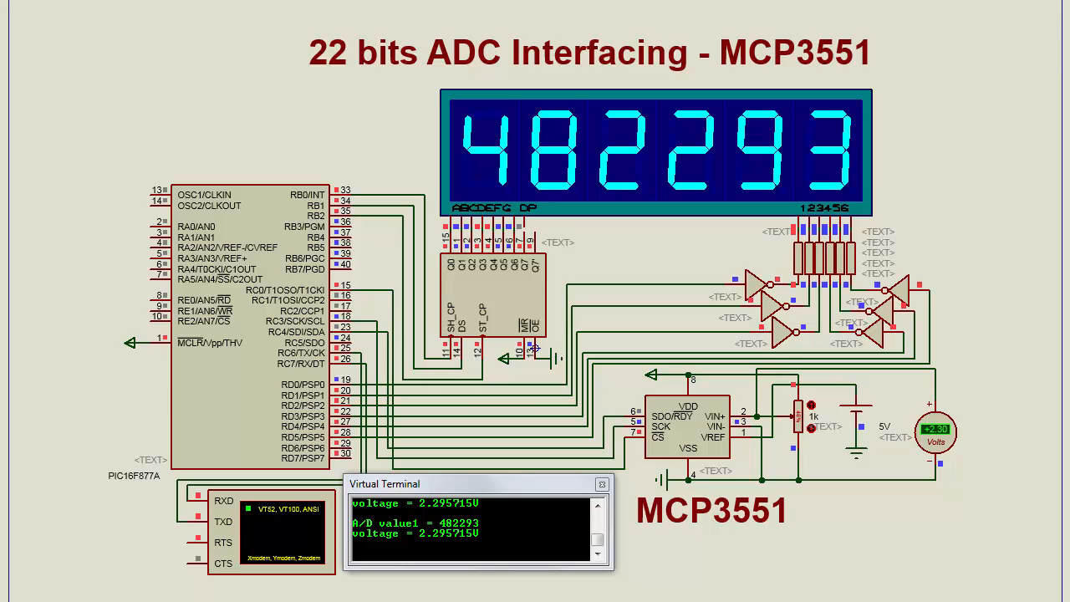
mouse_move(814, 438)
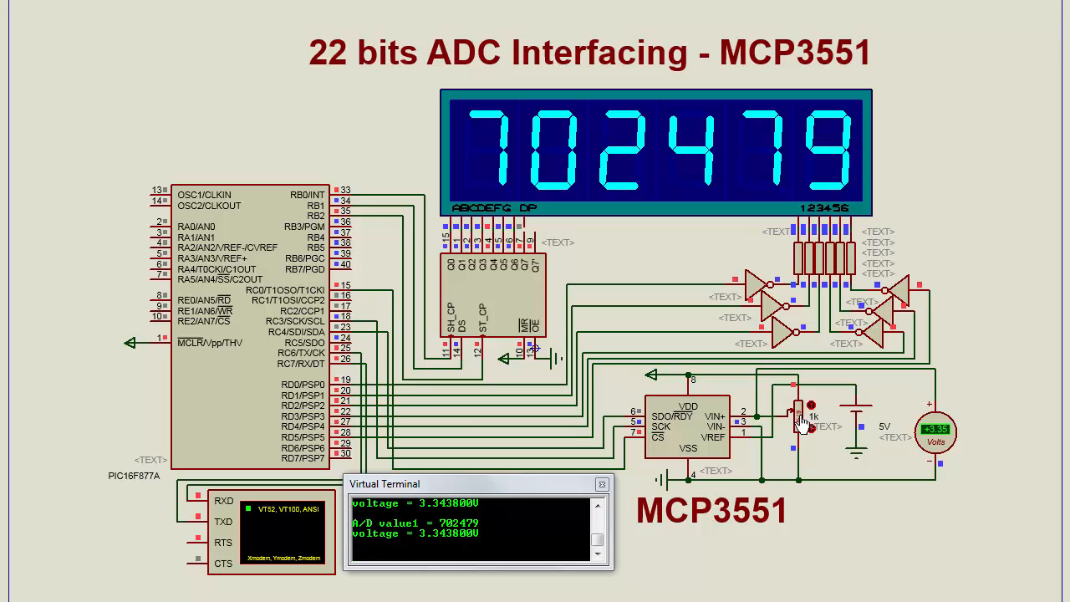
mouse_move(786, 438)
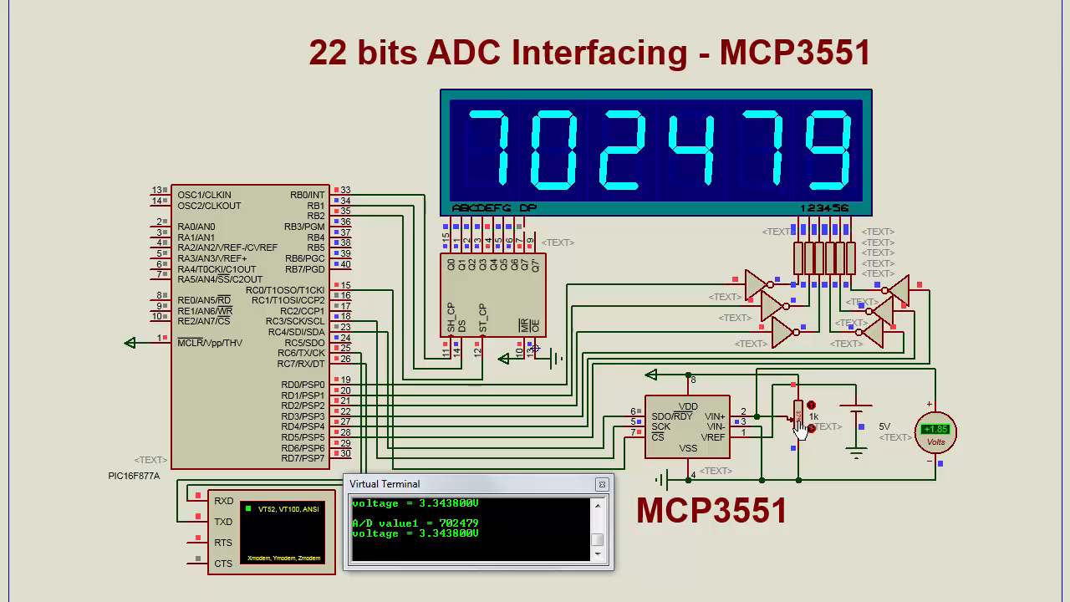
mouse_move(801, 427)
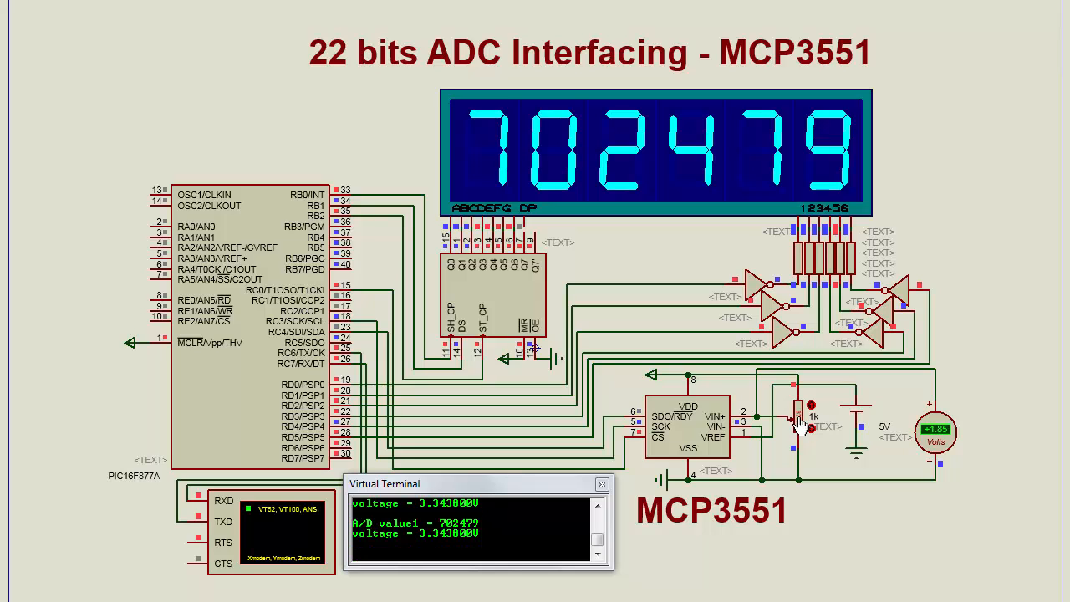